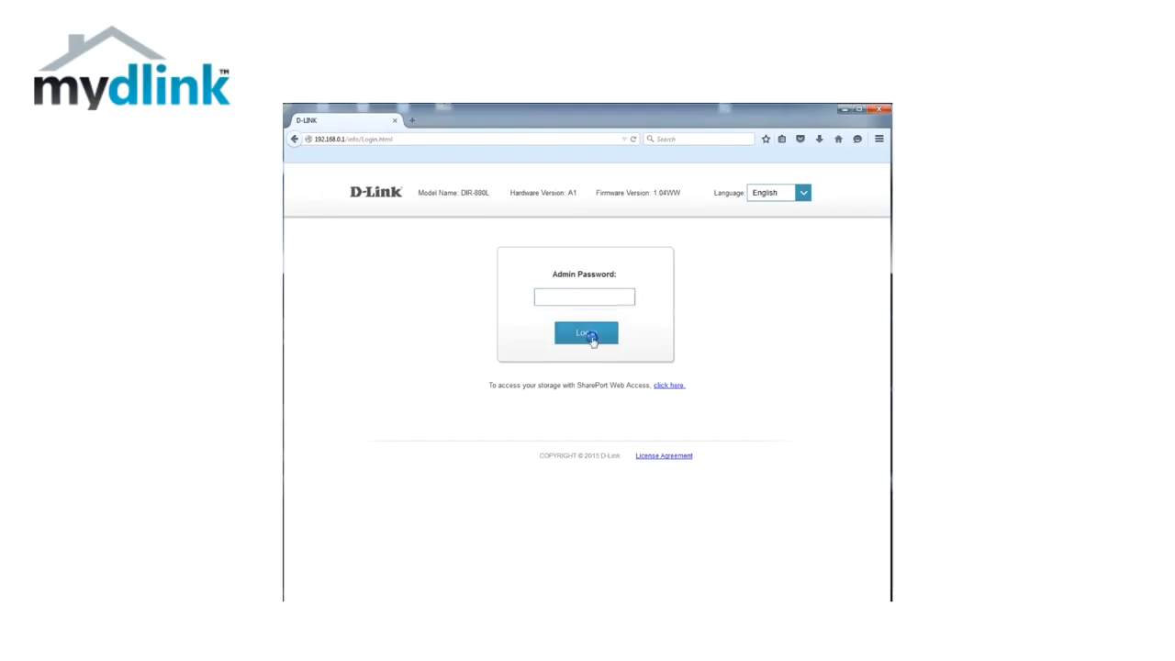
Log in, then reach the Virtual Server page via Features > Port Forwarding.
click(586, 332)
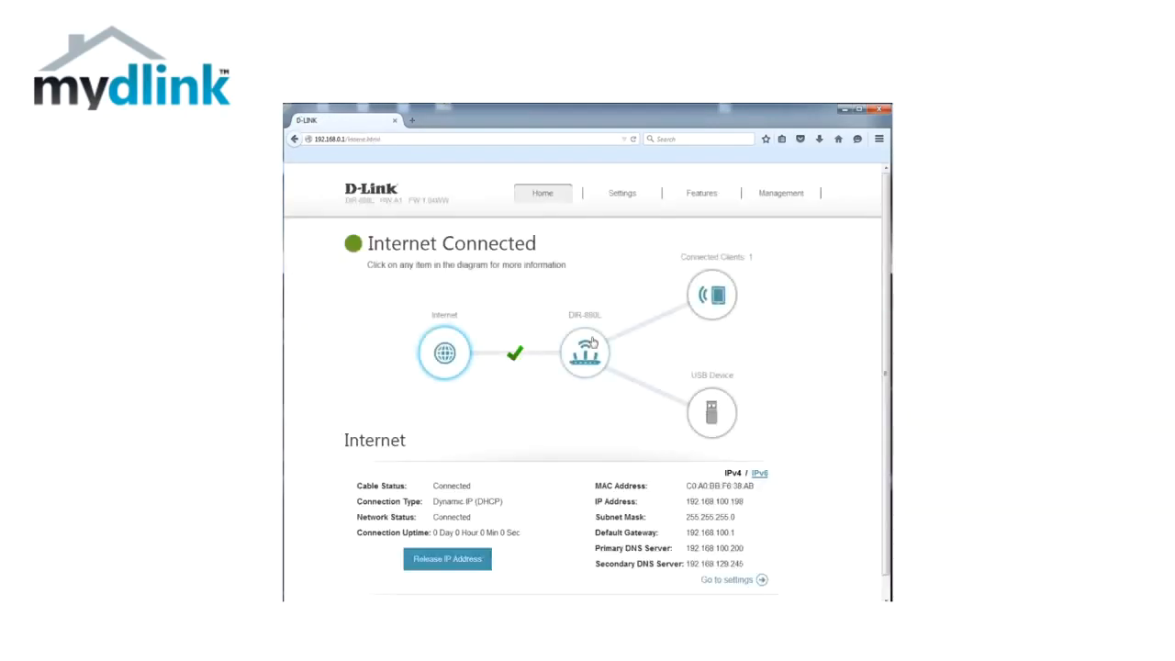
click(701, 193)
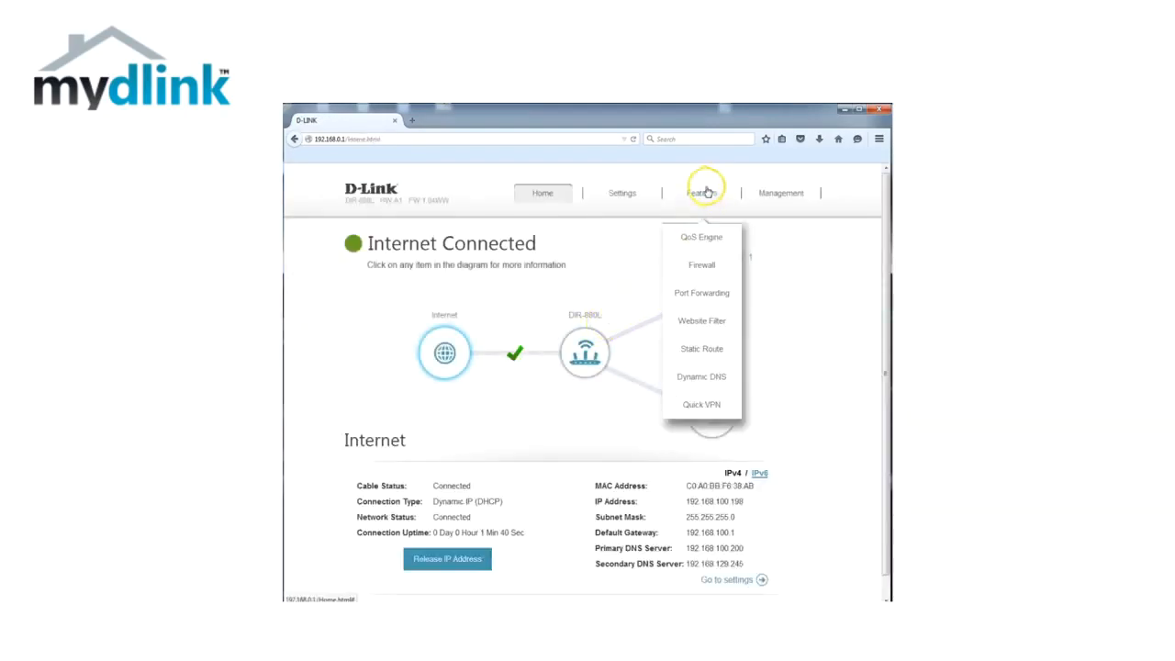
mouse_move(701, 292)
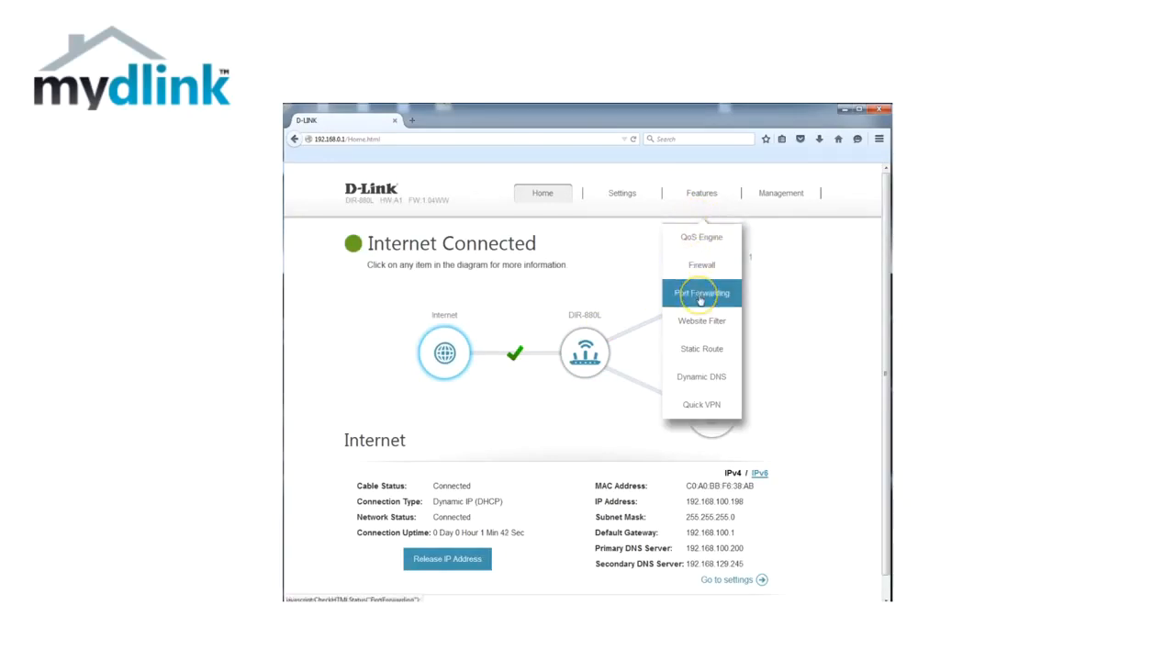
click(702, 292)
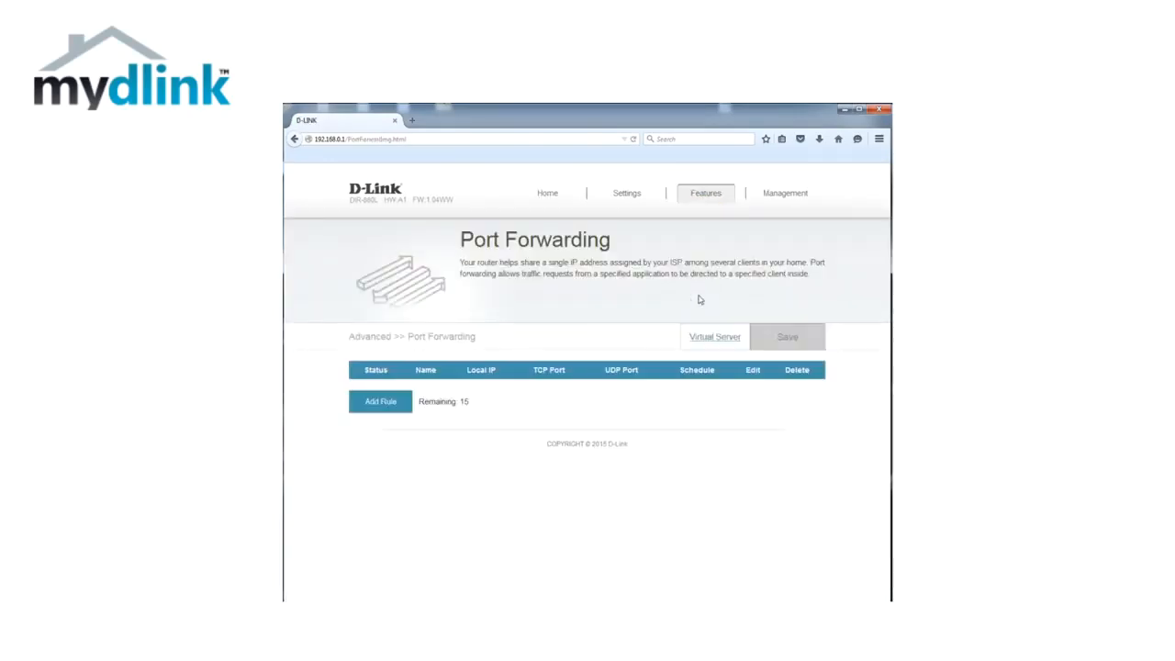
click(714, 336)
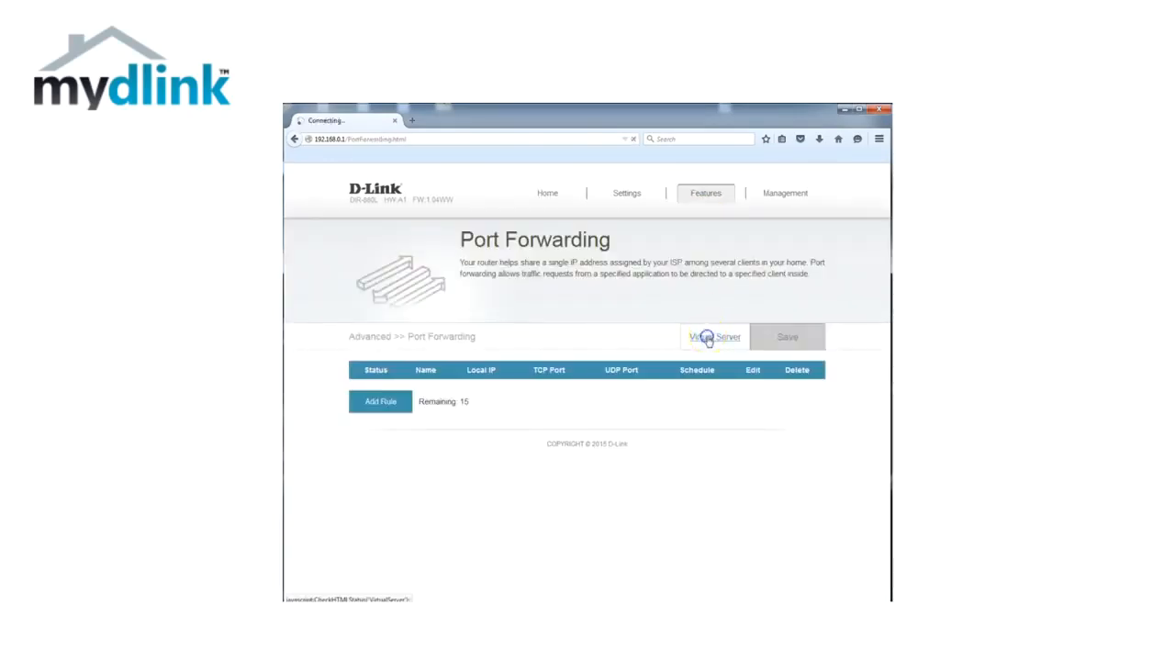
click(714, 336)
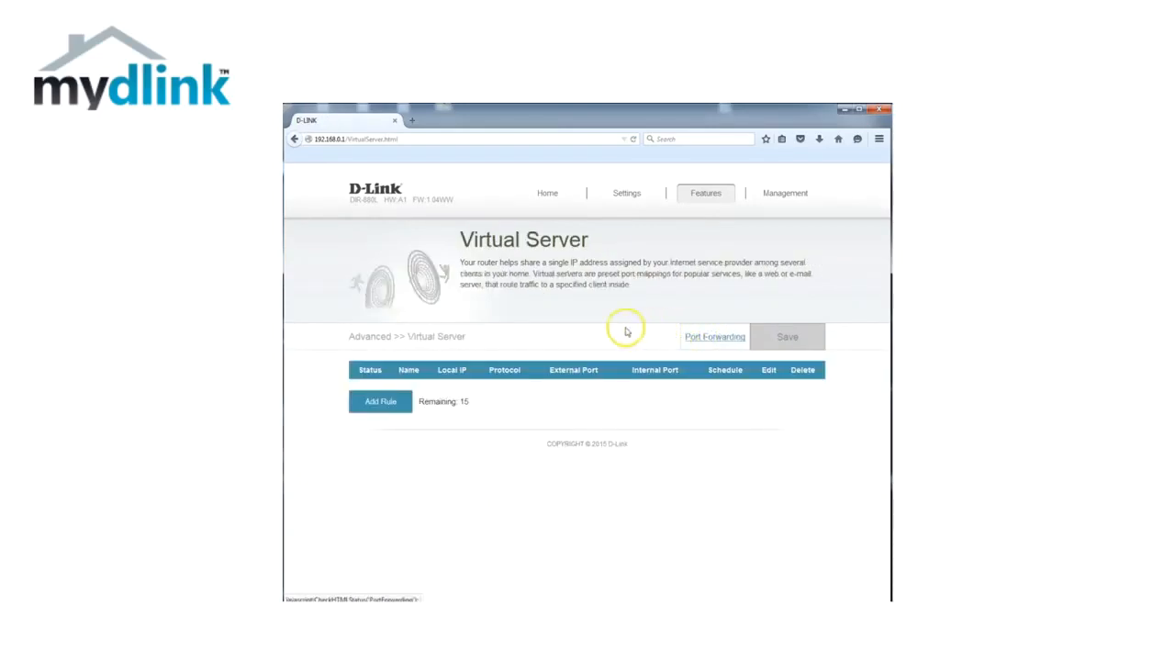
Add a new virtual server rule using the FTP application preset (TCP ports 21).
click(379, 401)
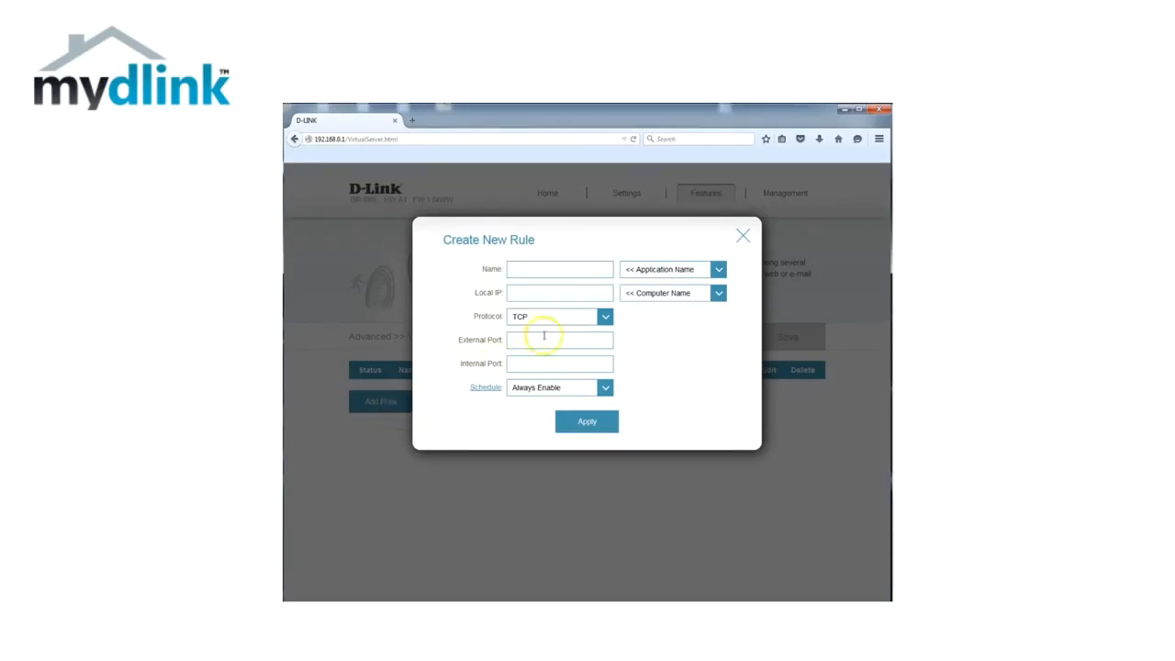
click(672, 269)
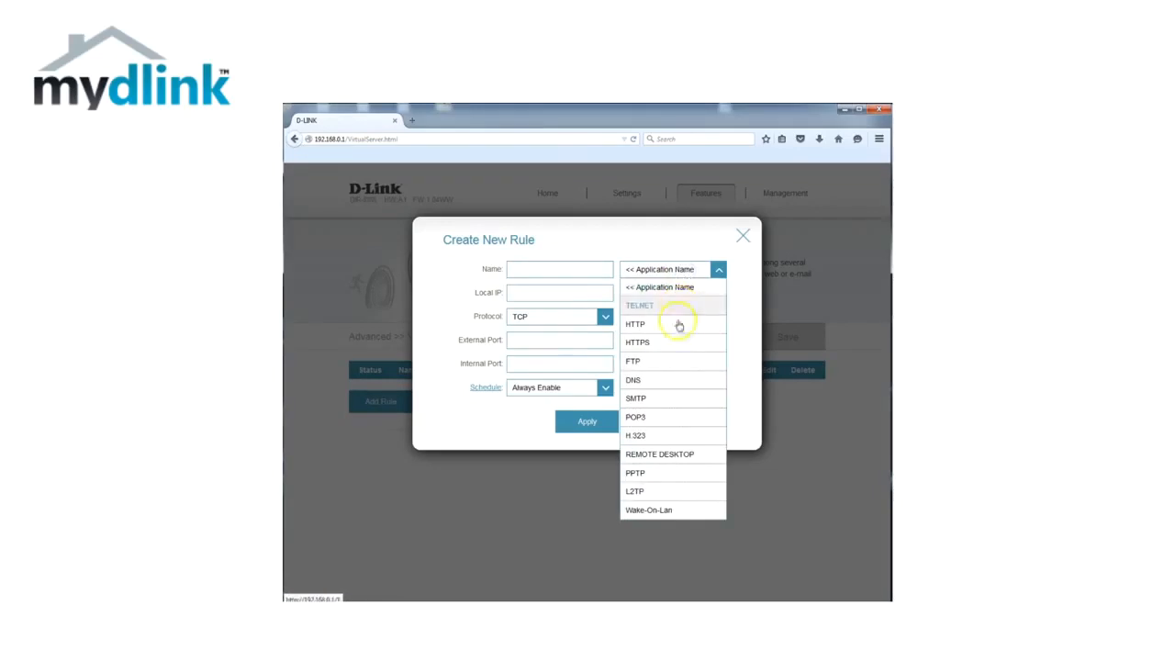
click(632, 361)
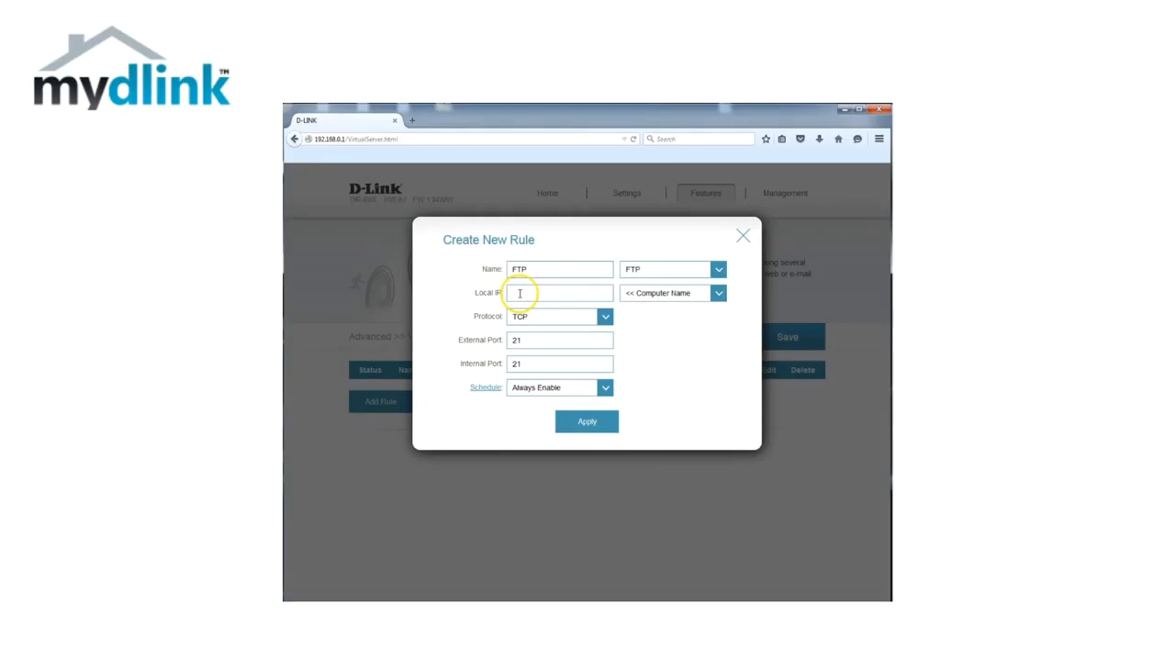
Set the rule's Local IP to 192.168.0.138 and apply it to the list.
text(19)
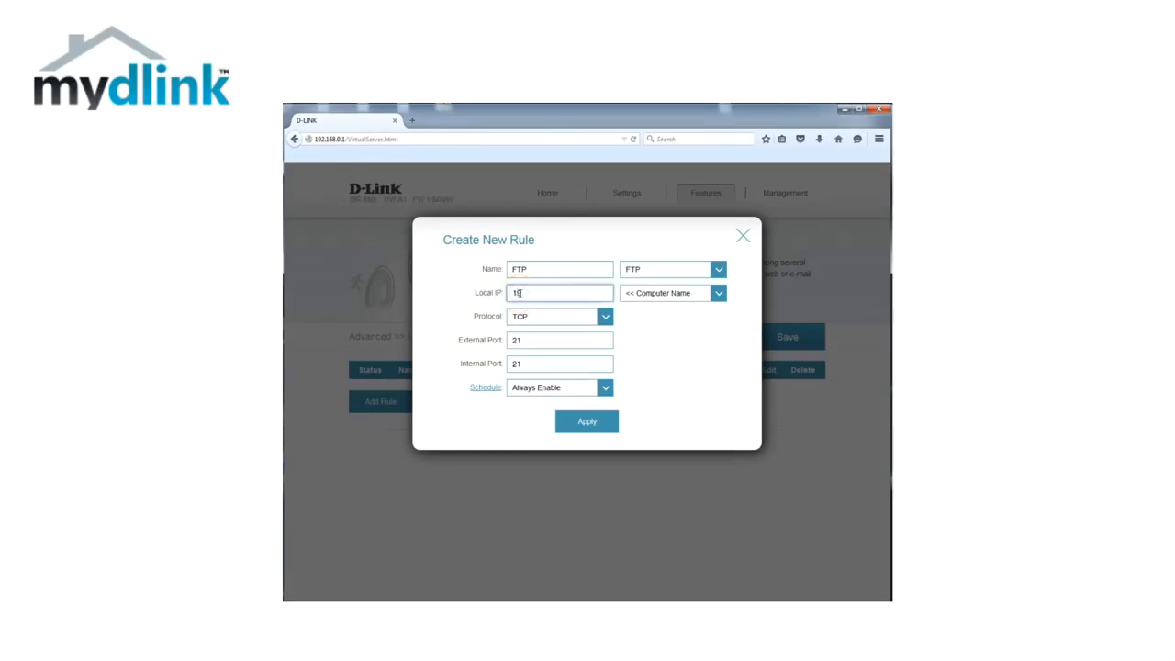
text(92.168.0.13)
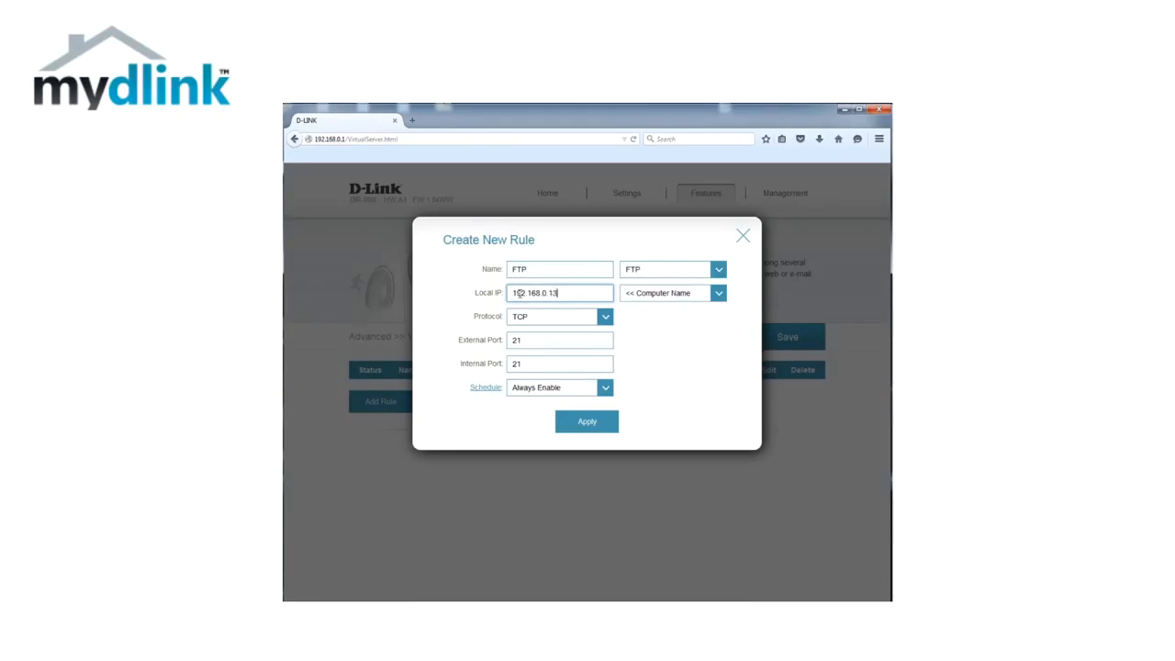
click(587, 422)
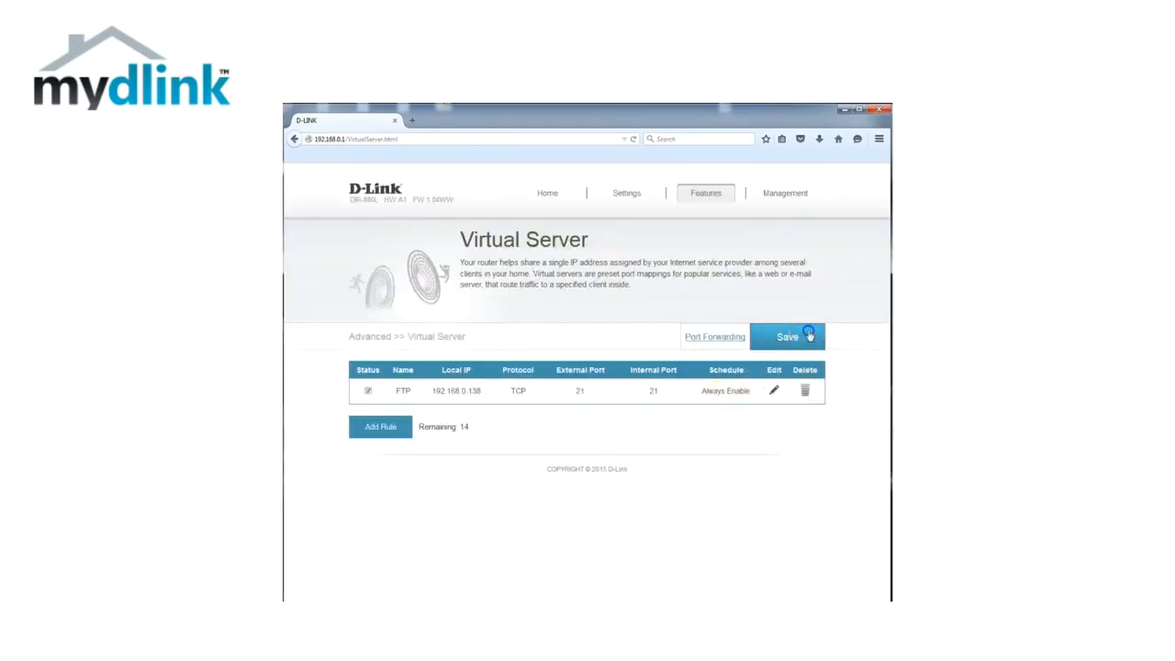
Save the Virtual Server settings so the FTP rule persists after reload.
click(788, 336)
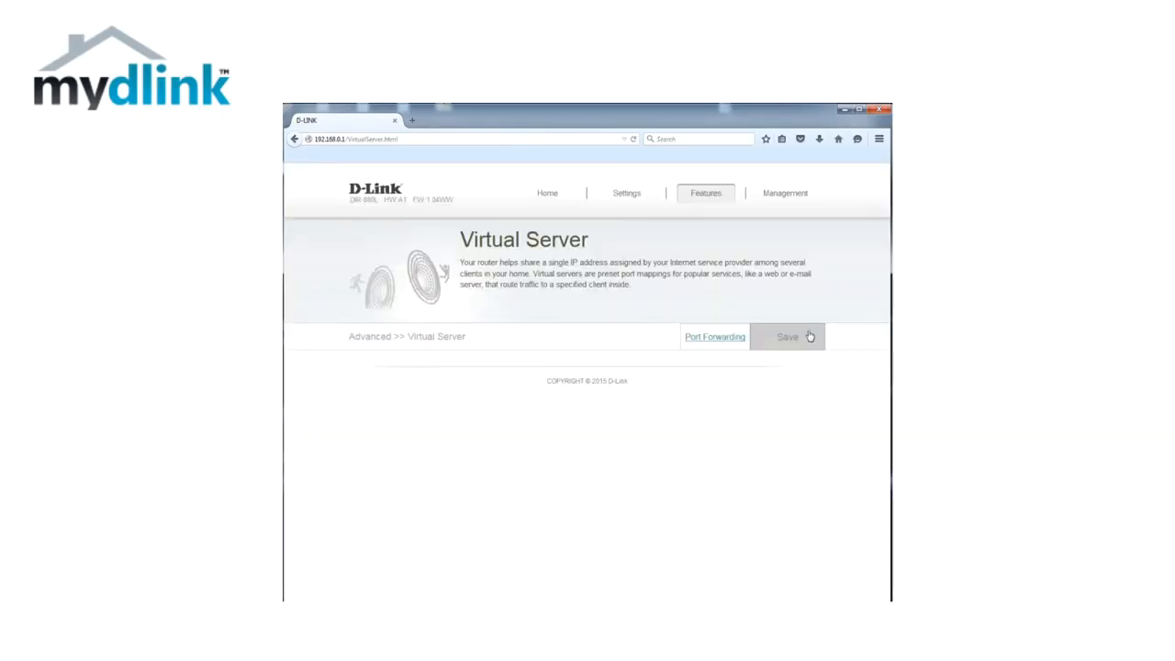
click(787, 336)
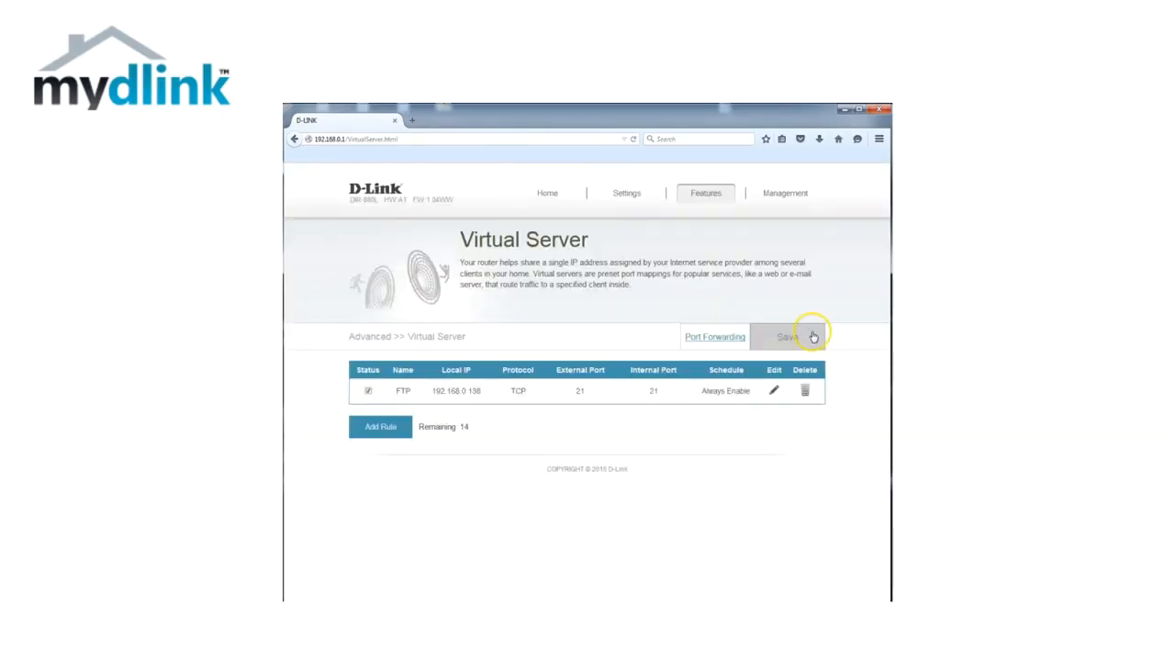